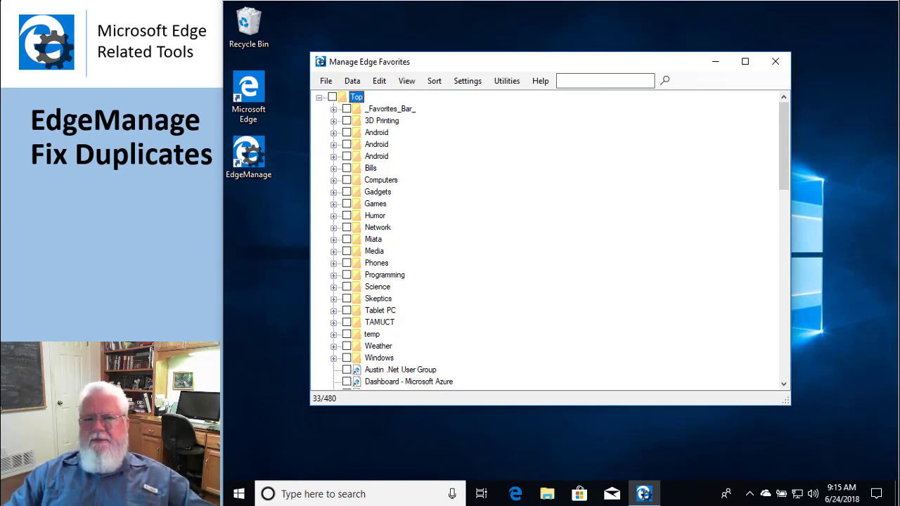
pyautogui.moveTo(346, 142)
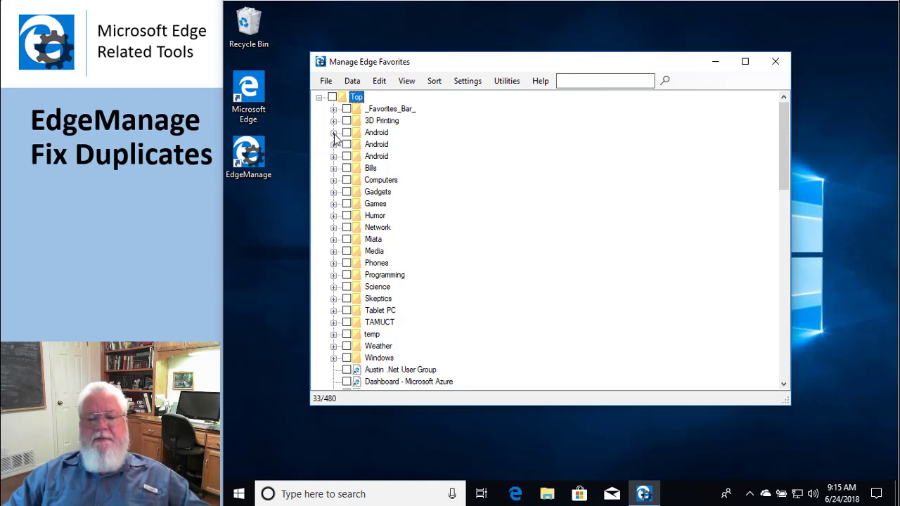
# Step: Peek inside the Android folders in the favorites tree, then collapse them again
pyautogui.click(333, 132)
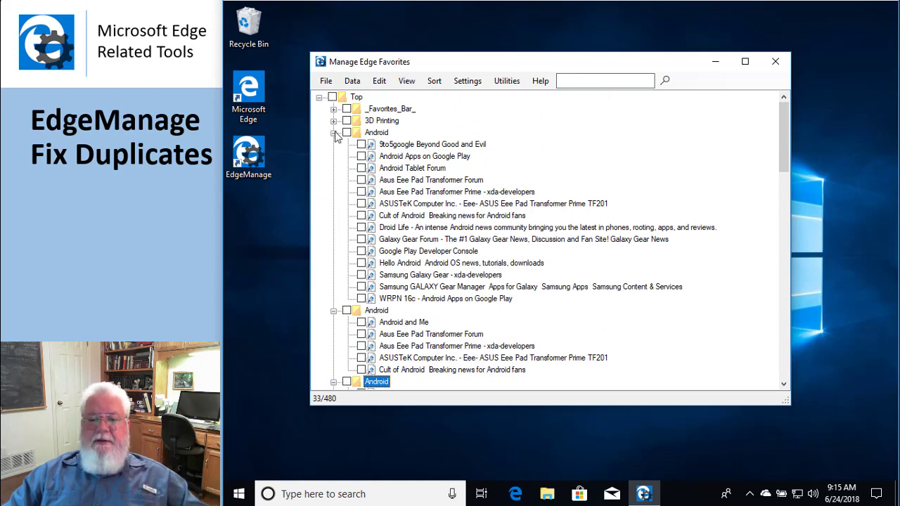
pyautogui.click(333, 132)
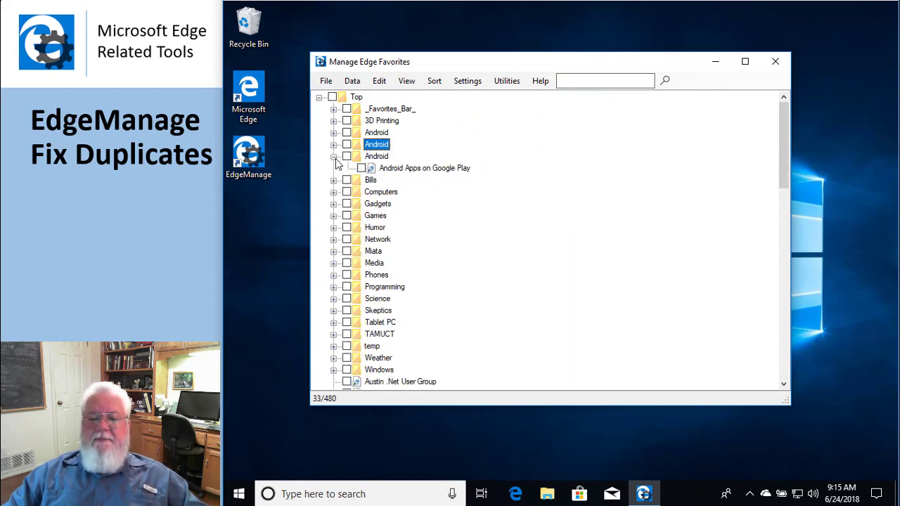
pyautogui.click(335, 156)
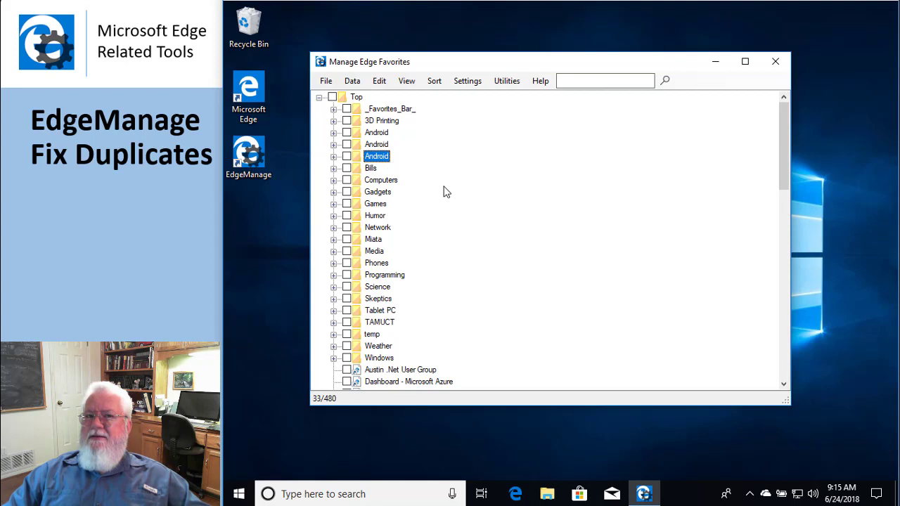
pyautogui.moveTo(472, 168)
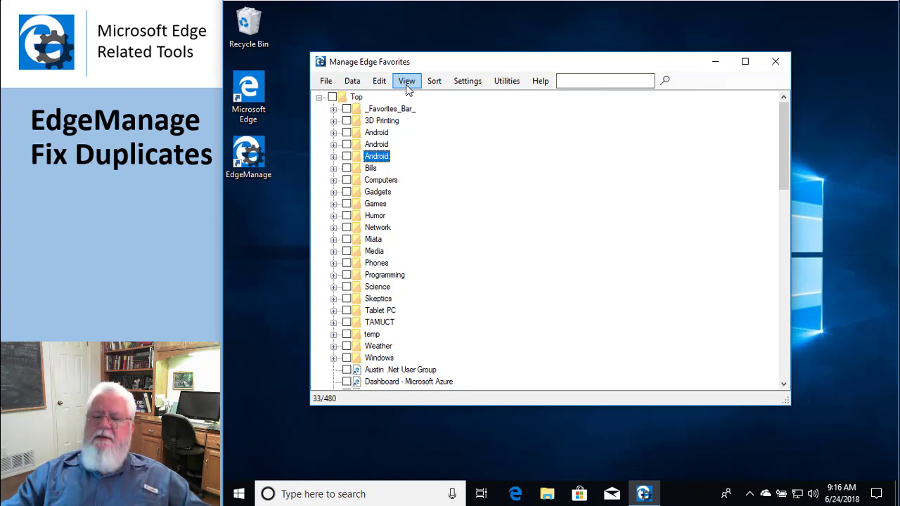
# Step: Show the favorites as a maximized Raw Data table and bring the Title and FullPath columns into view
pyautogui.click(406, 80)
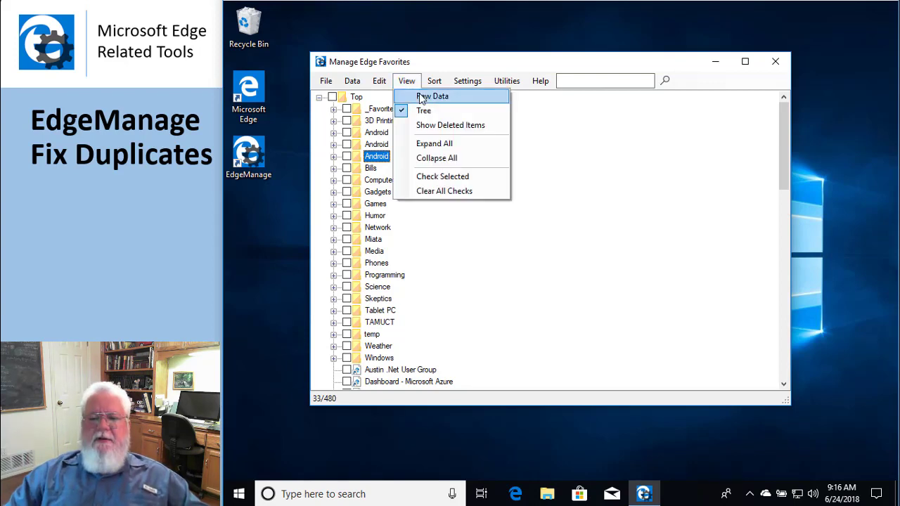
pyautogui.click(432, 96)
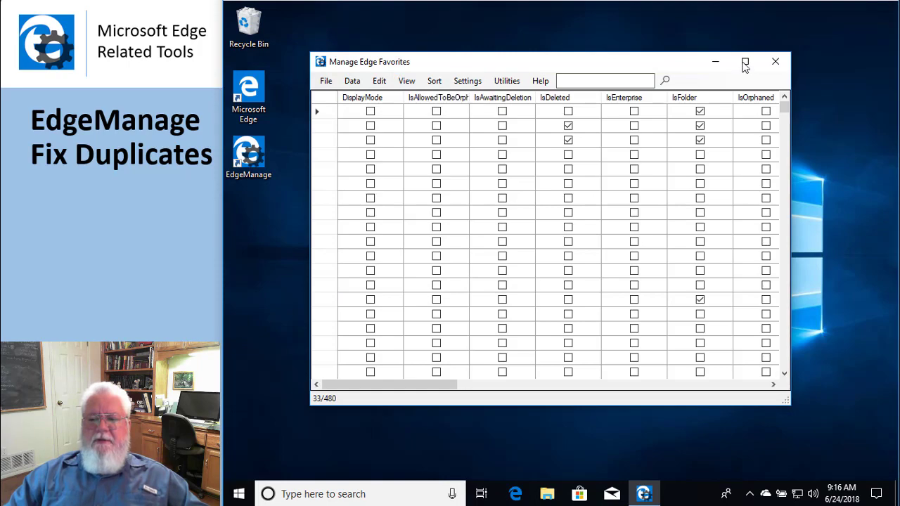
pyautogui.click(745, 61)
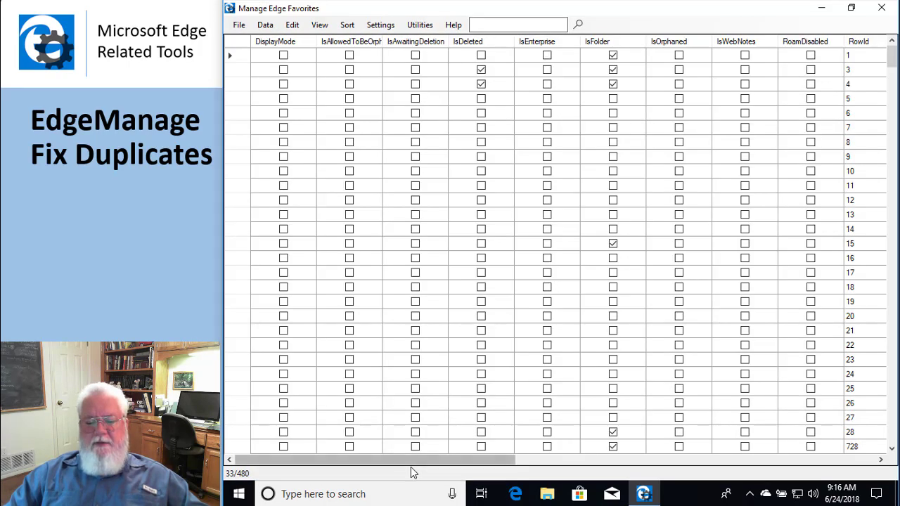
pyautogui.hscroll(3)
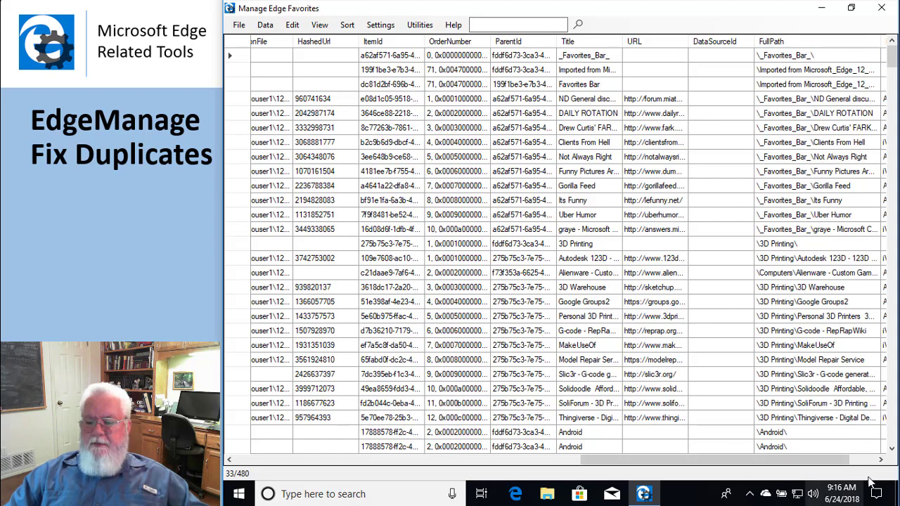
pyautogui.hscroll(3)
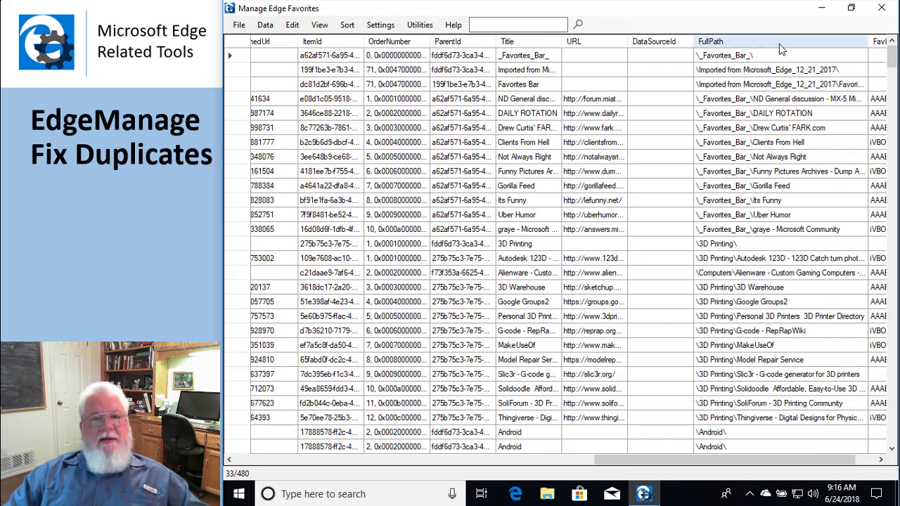
# Step: Sort the table by FullPath so the Android bookmarks sit in consecutive rows
pyautogui.click(710, 41)
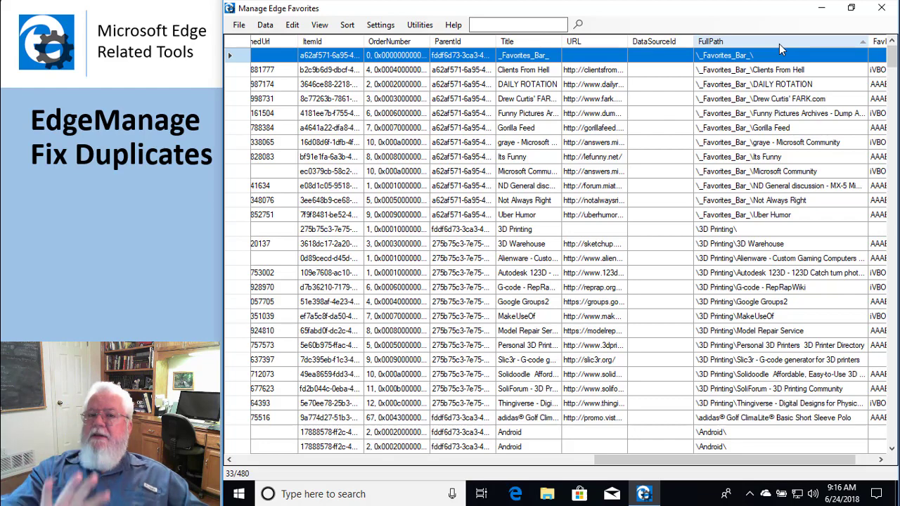
pyautogui.moveTo(793, 185)
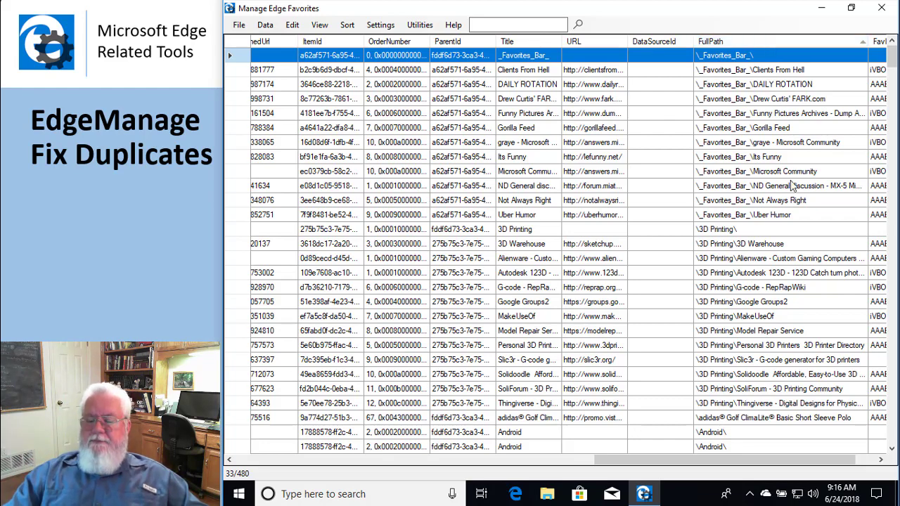
pyautogui.scroll(-3)
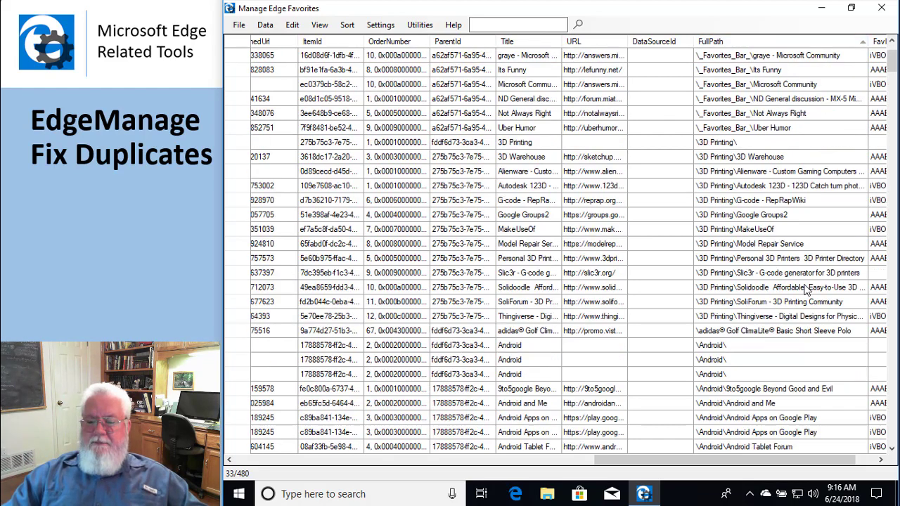
pyautogui.scroll(-3)
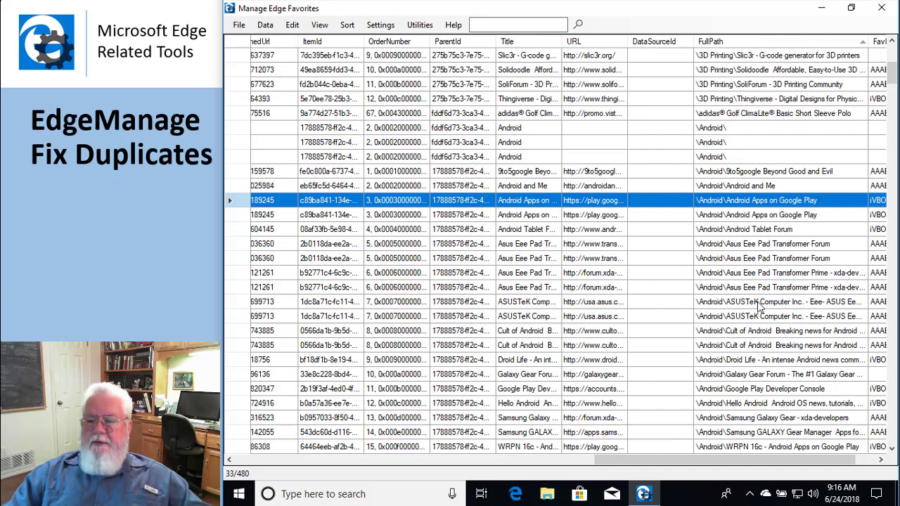
pyautogui.moveTo(751, 250)
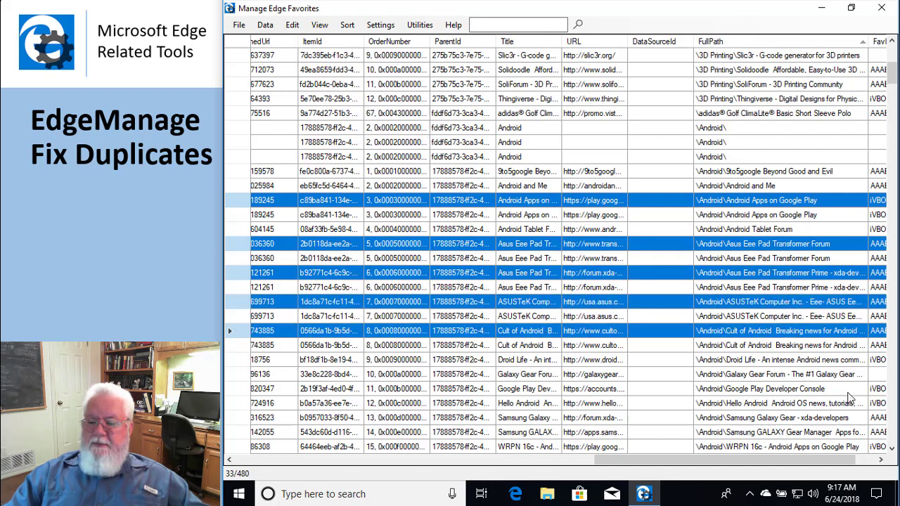
# Step: Mark the duplicate Android rows for removal and return to the folder tree view
pyautogui.scroll(-3)
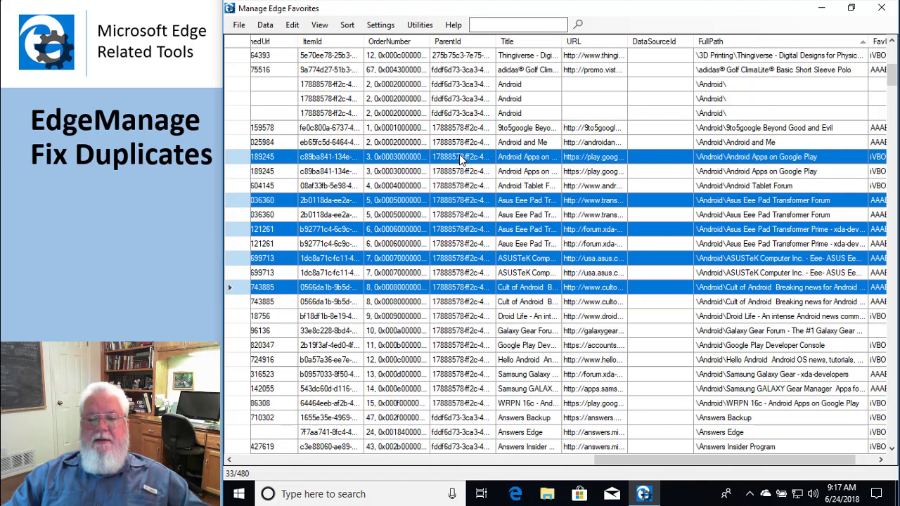
pyautogui.moveTo(462, 158)
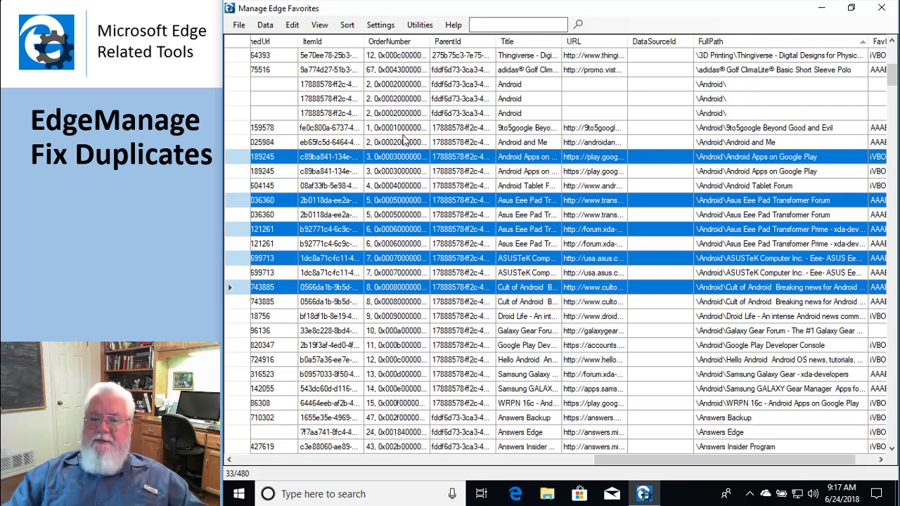
pyautogui.click(319, 25)
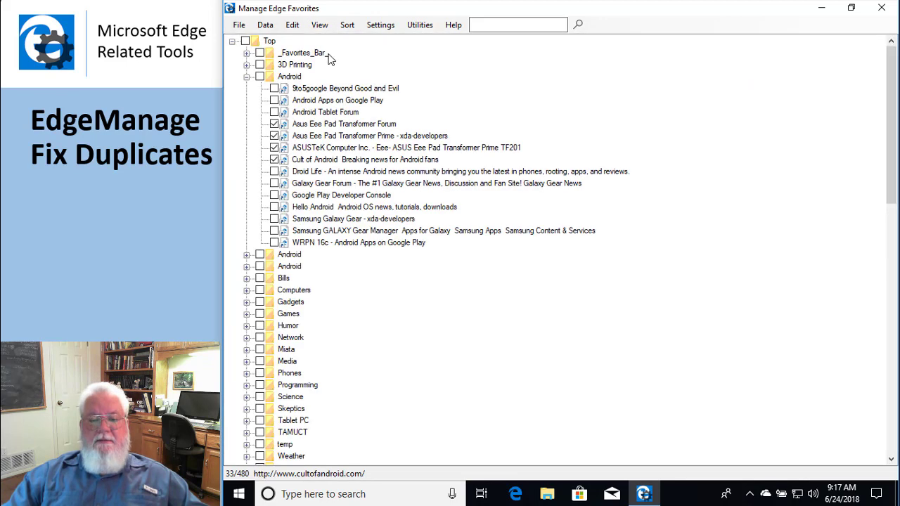
pyautogui.moveTo(306, 129)
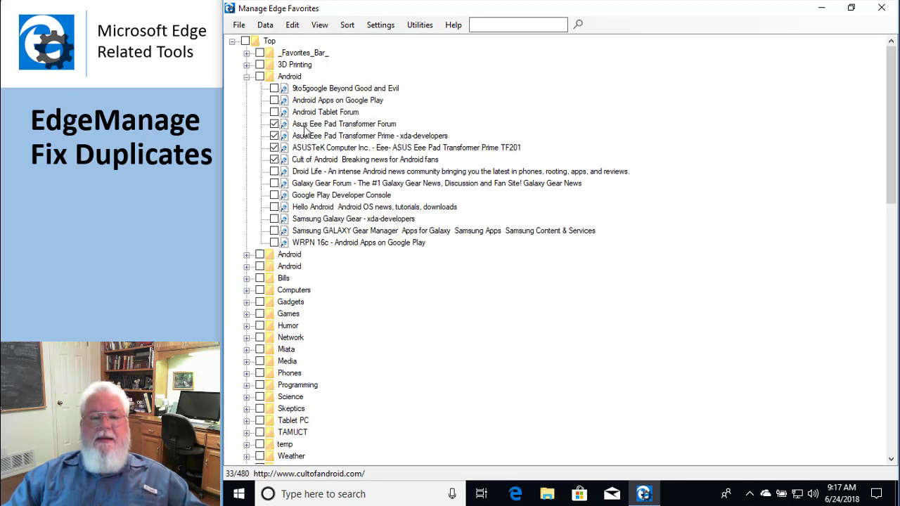
# Step: Delete the checked Asus and Cult of Android duplicates and look inside the third Android folder
pyautogui.rightClick(344, 124)
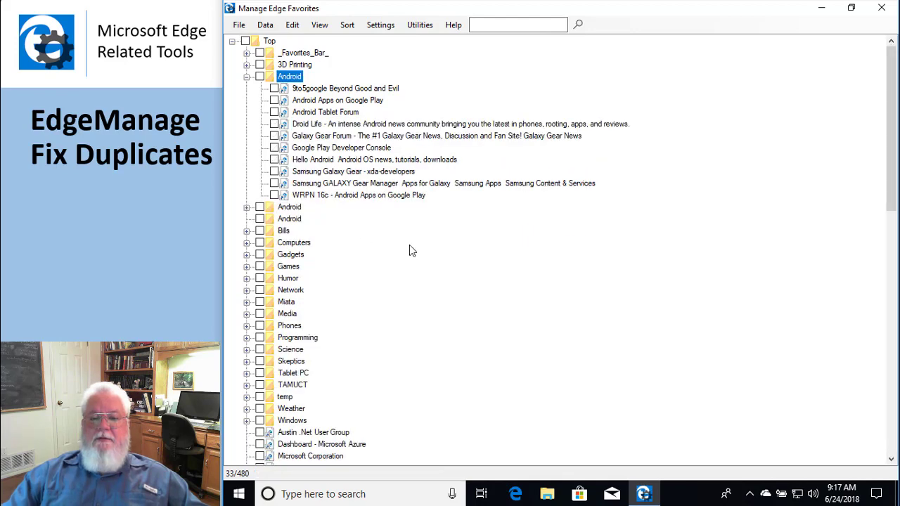
pyautogui.moveTo(279, 222)
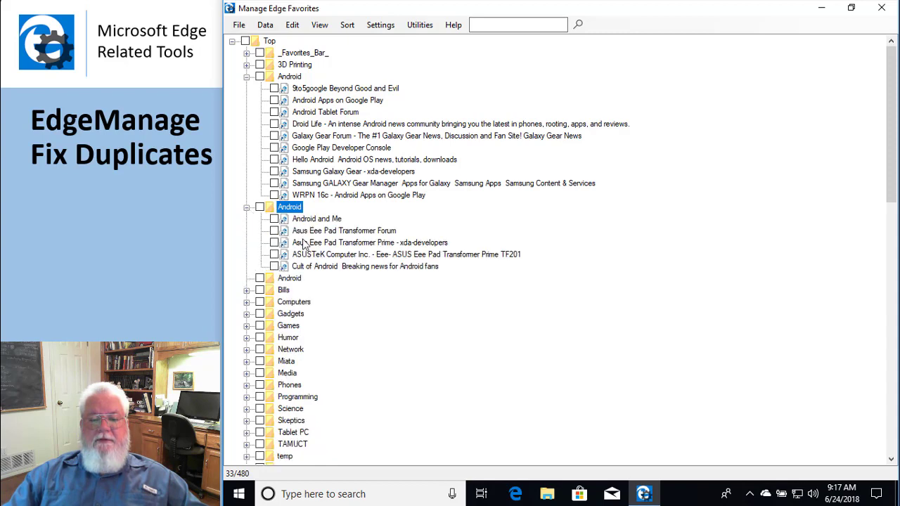
pyautogui.moveTo(284, 287)
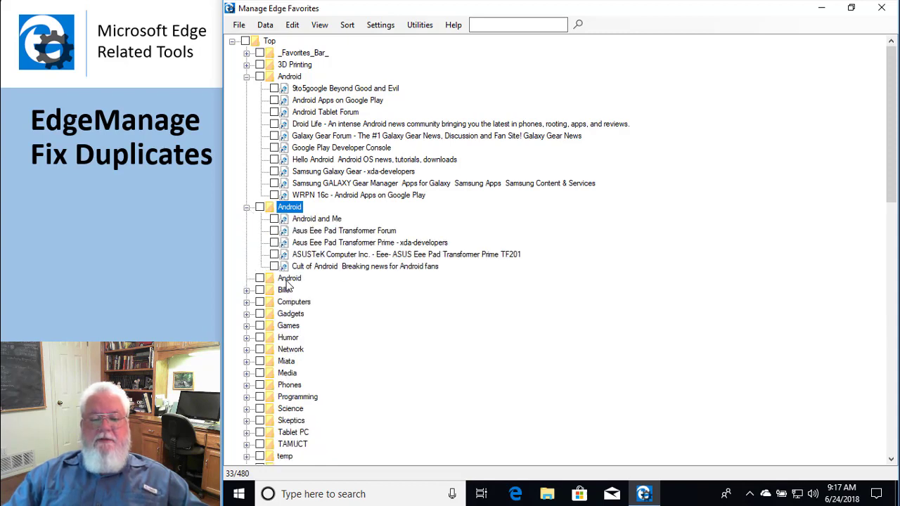
pyautogui.click(290, 278)
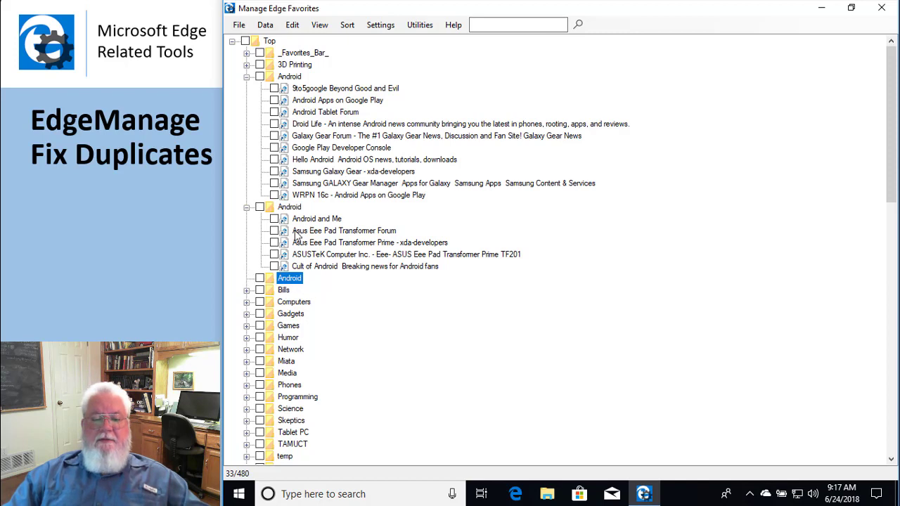
pyautogui.moveTo(302, 226)
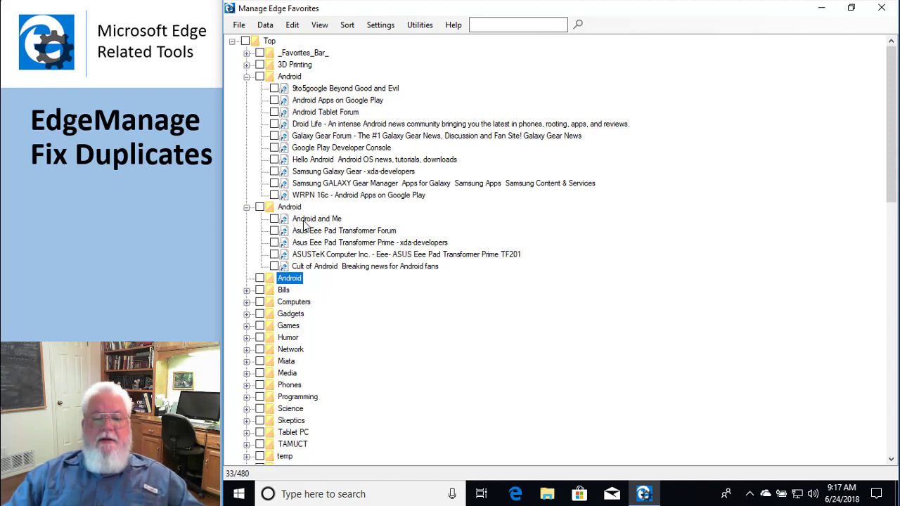
# Step: Check all five bookmarks of the second Android folder and move them into the first one
pyautogui.rightClick(316, 218)
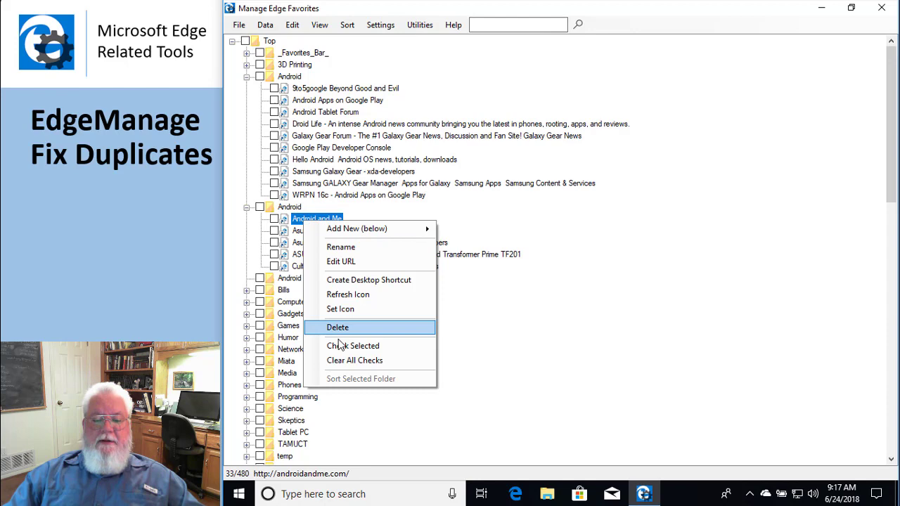
pyautogui.click(352, 346)
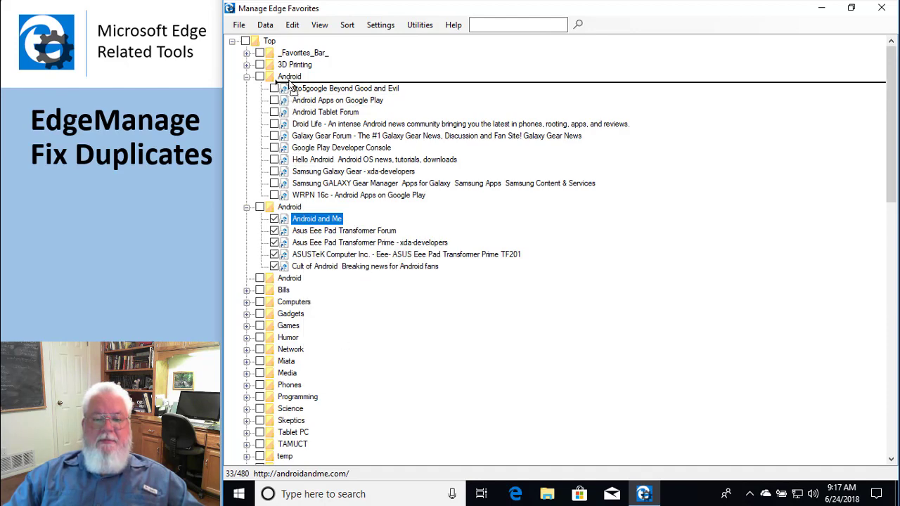
pyautogui.click(247, 76)
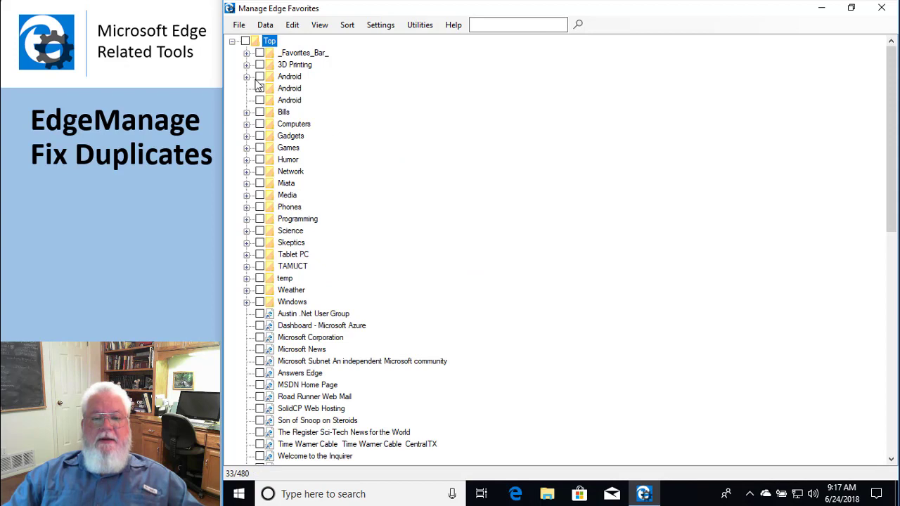
pyautogui.click(248, 76)
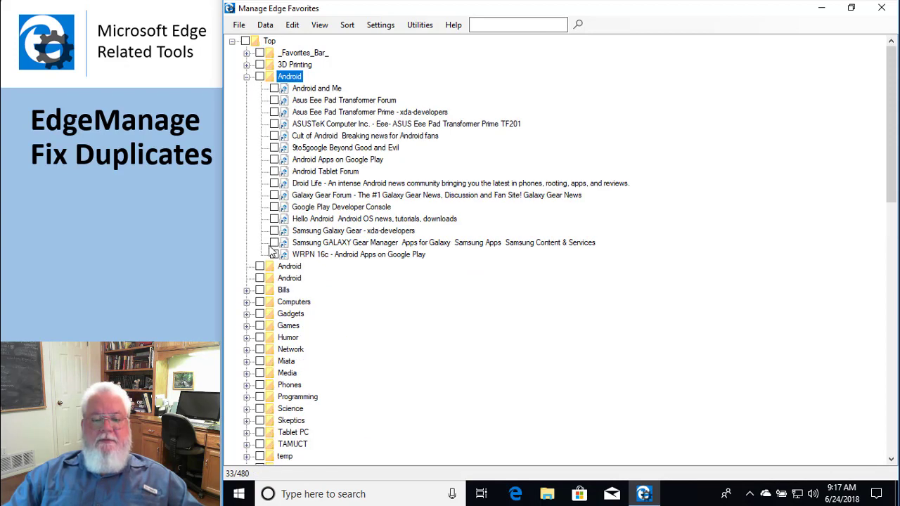
# Step: Select the two now-empty Android folders and remove them
pyautogui.click(289, 265)
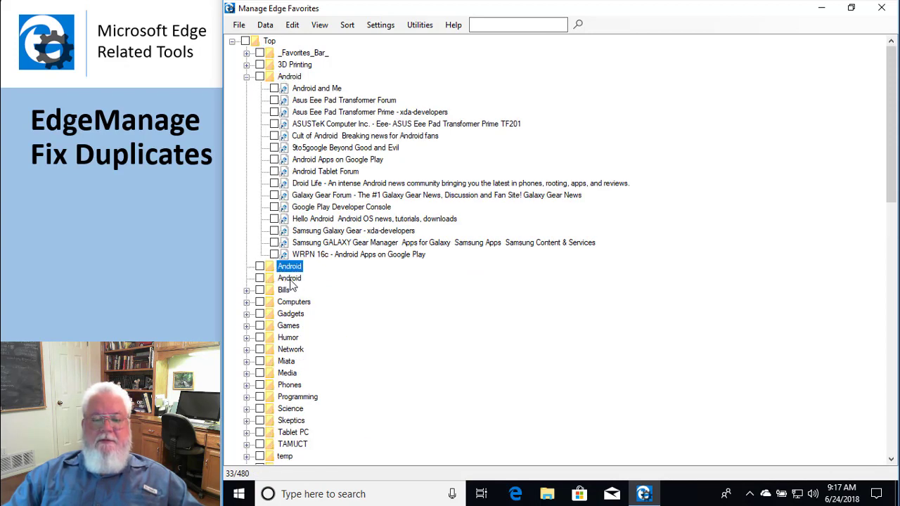
pyautogui.click(289, 278)
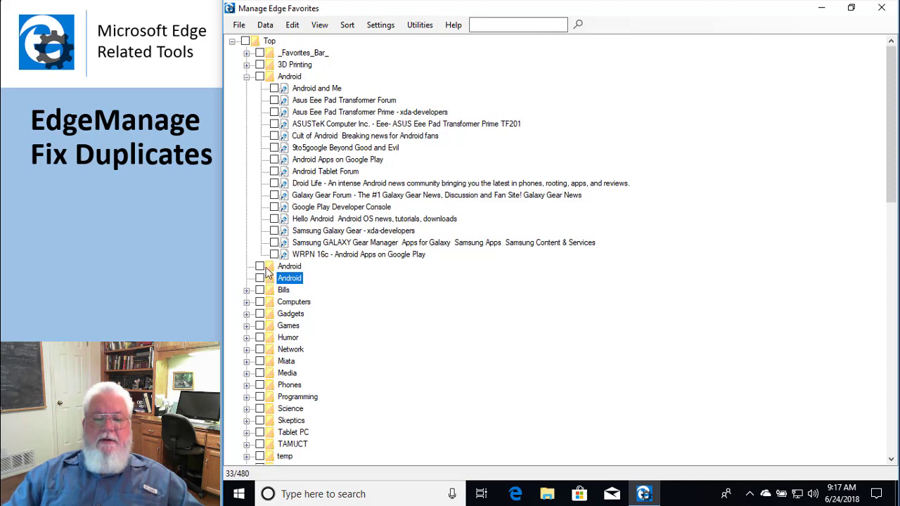
pyautogui.click(260, 266)
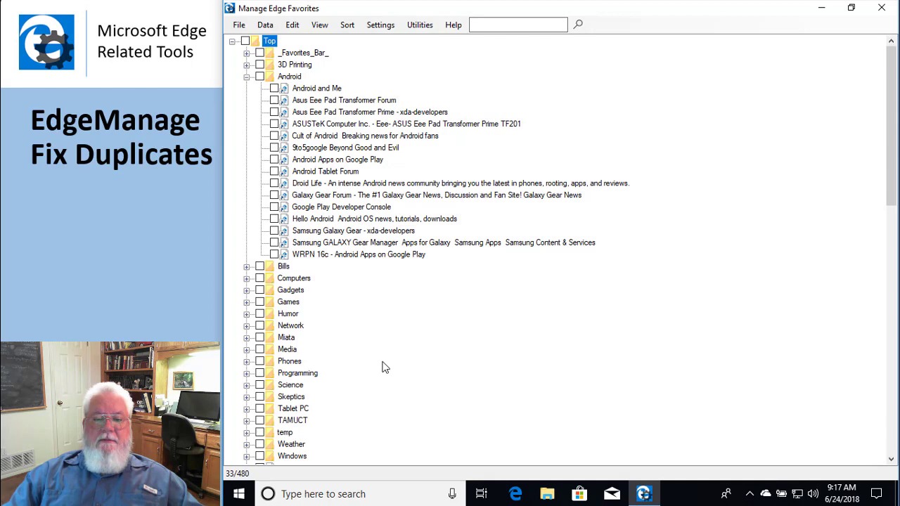
pyautogui.moveTo(248, 80)
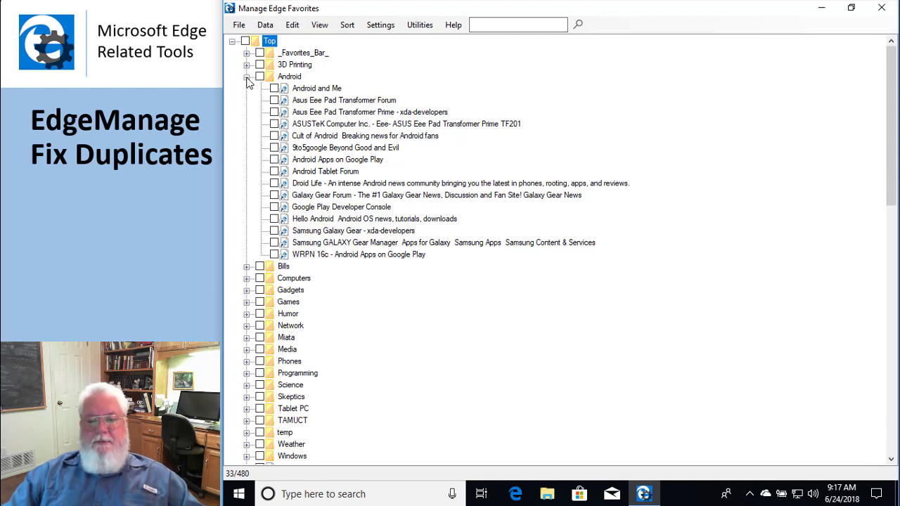
# Step: Collapse the single merged Android folder in the favorites tree
pyautogui.click(247, 76)
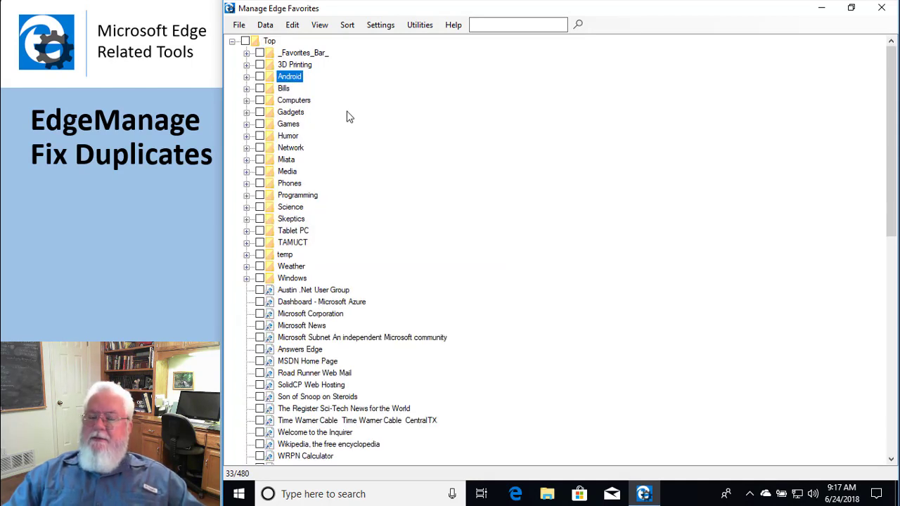